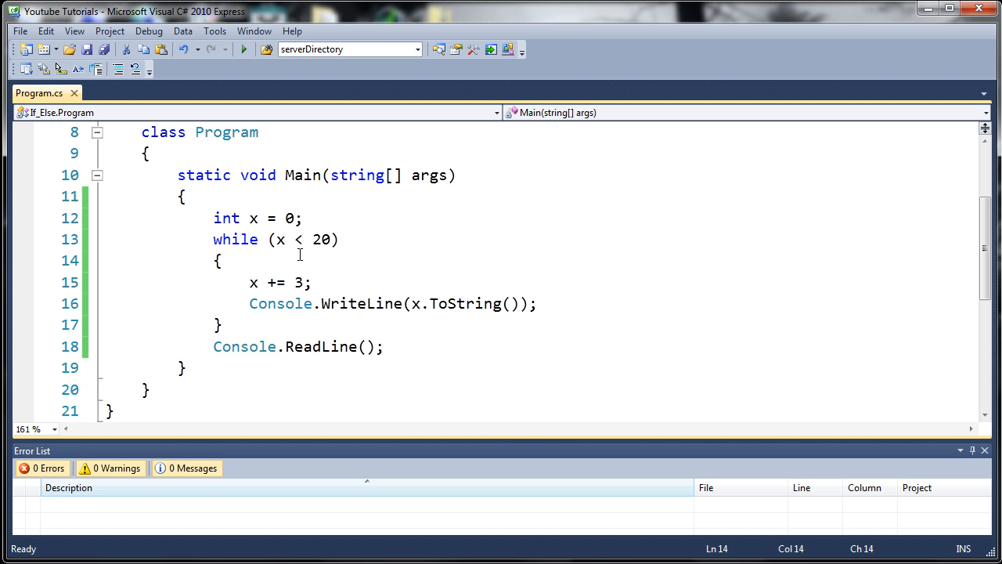
mouse_move(226, 218)
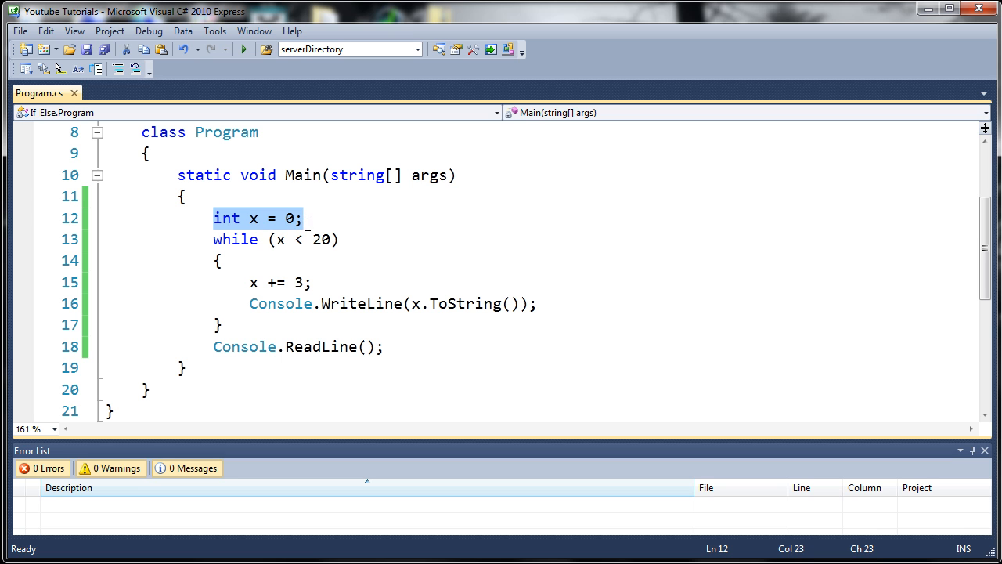
Review the existing while loop, highlighting the while keyword and the x += 3 increment.
click(312, 247)
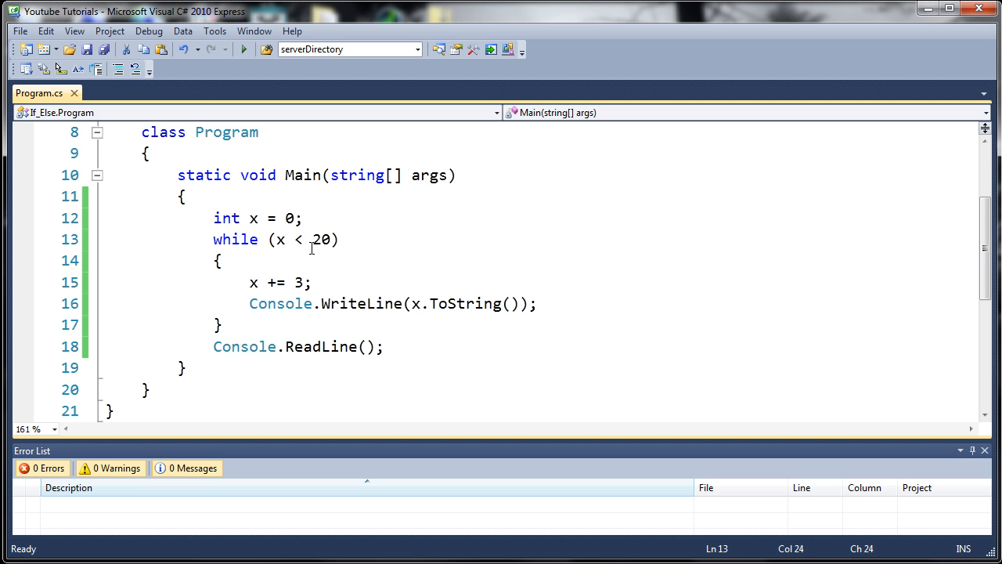
double_click(235, 238)
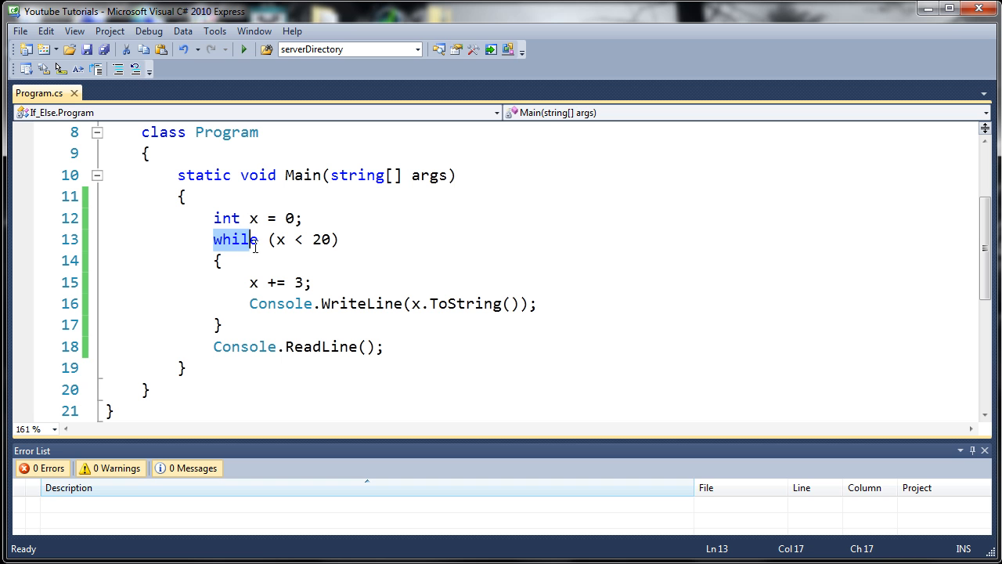
click(301, 238)
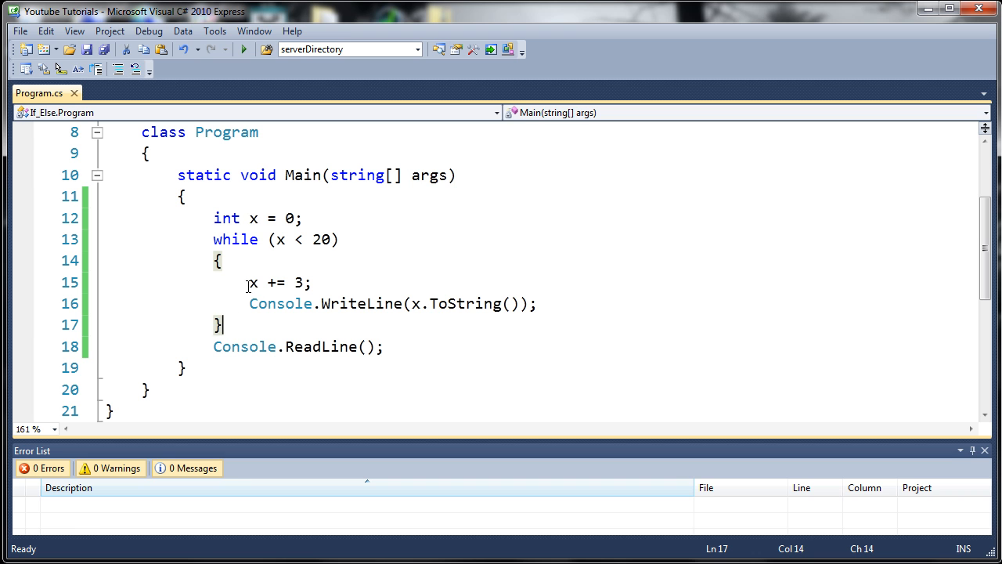
triple_click(278, 282)
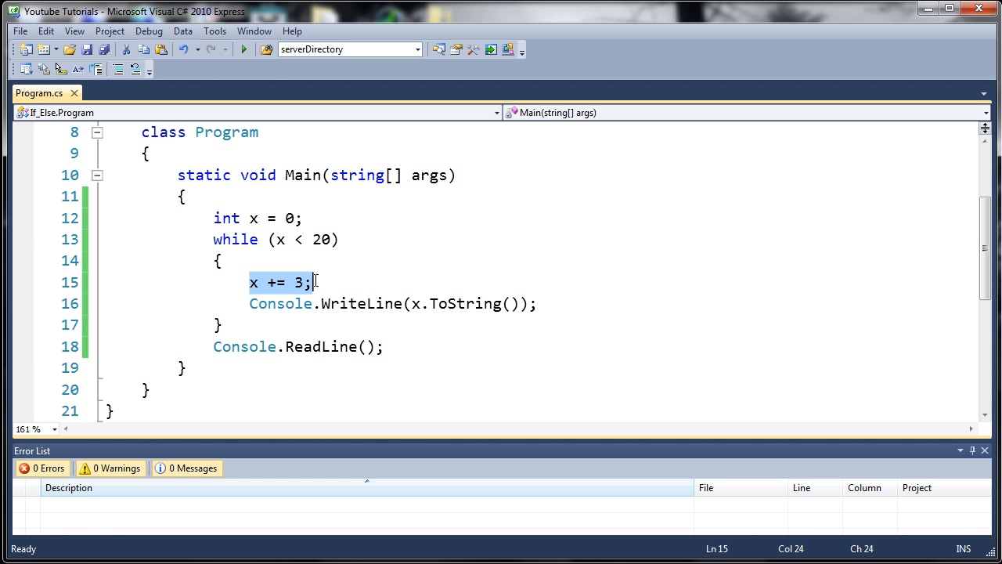
click(288, 303)
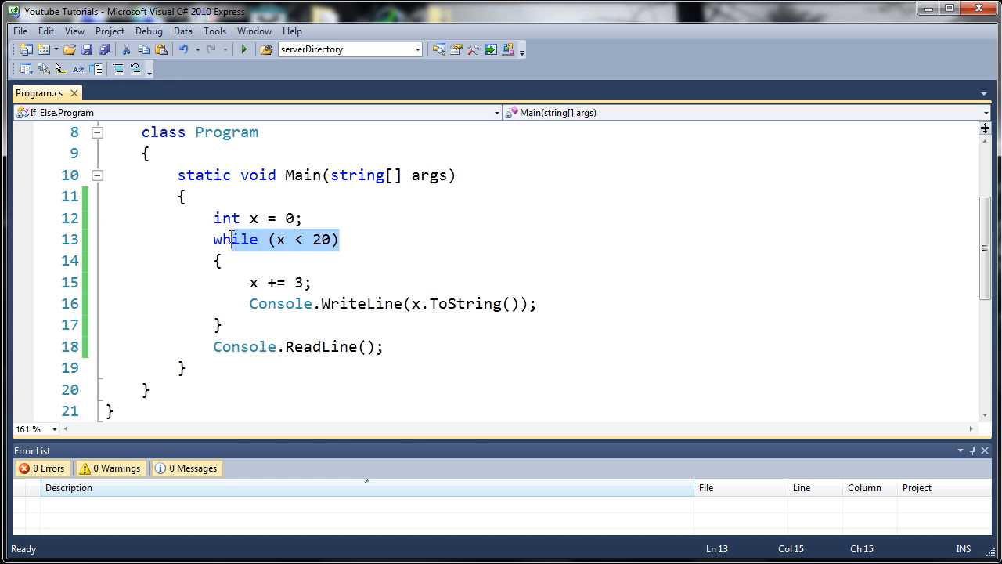
Replace the while header with do and end the body with while (x < 20);.
key(Delete)
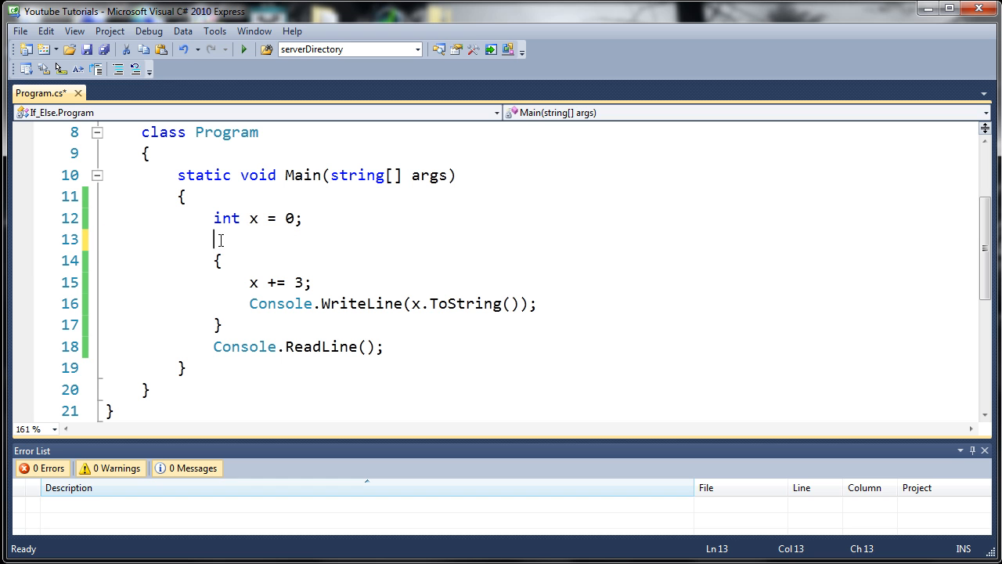
text(do)
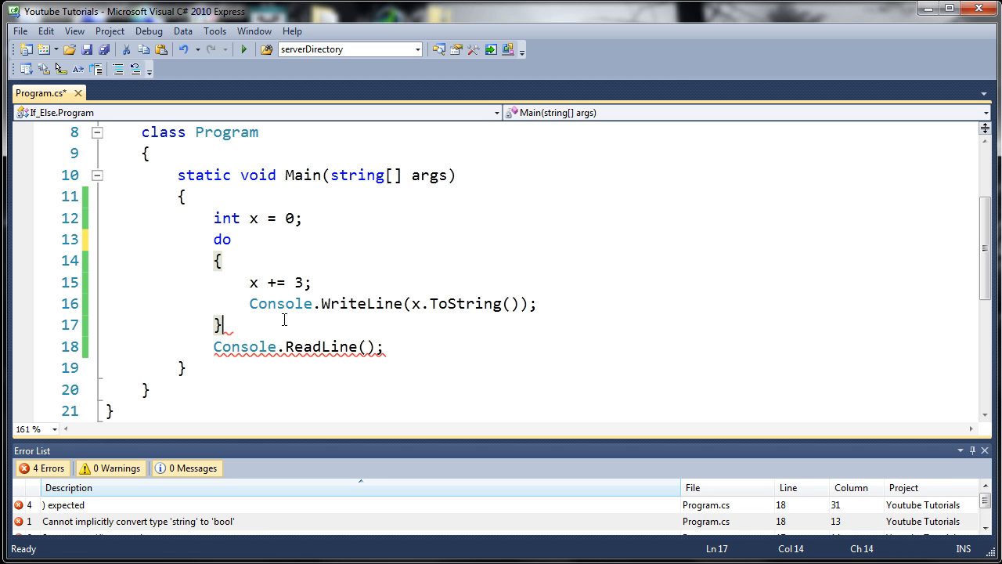
text(mb)
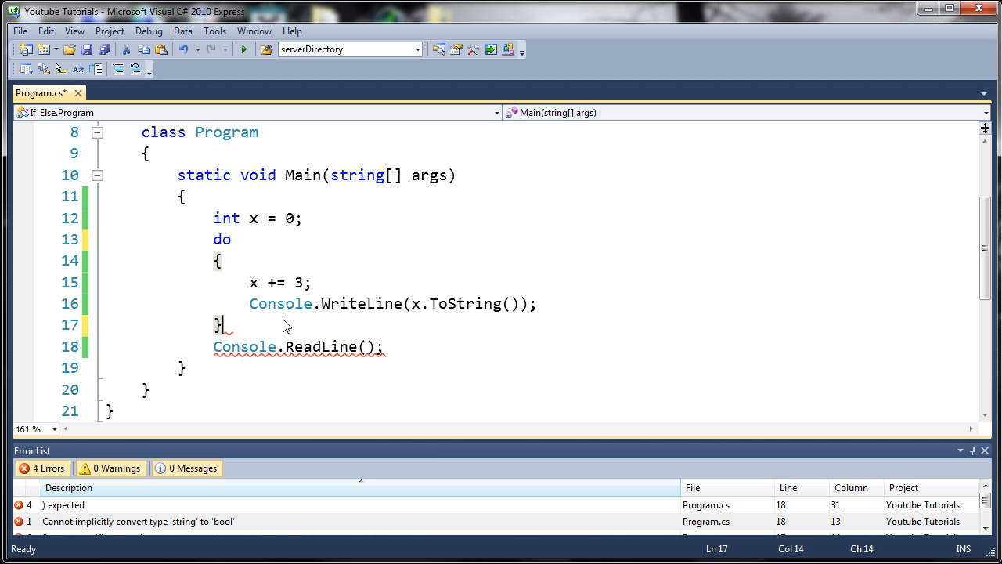
text(while)
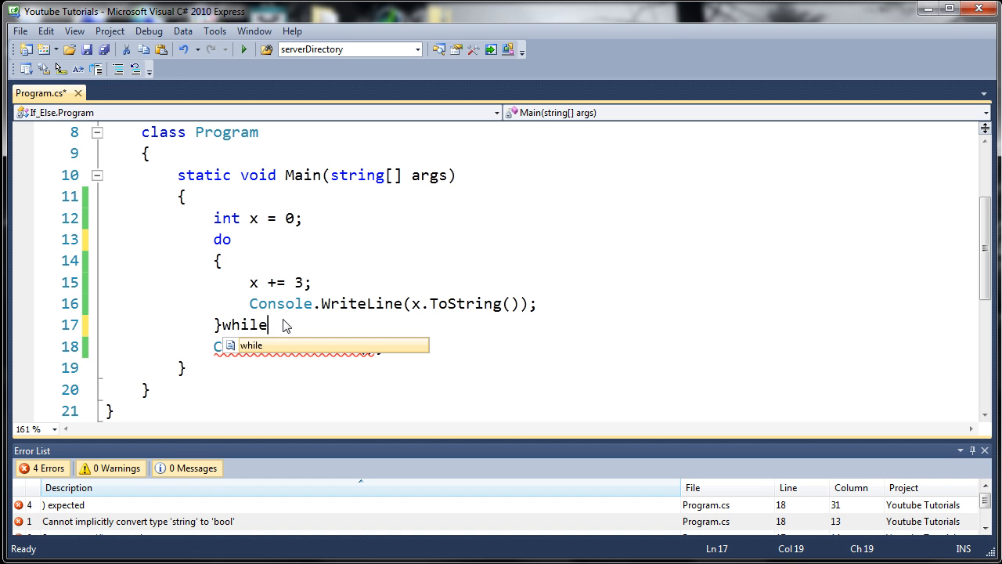
text((x <)
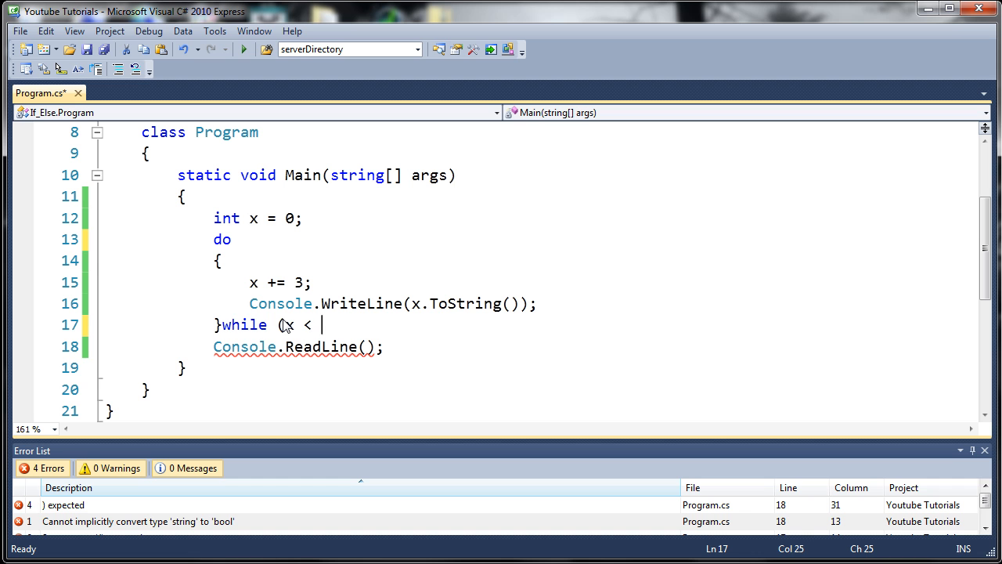
text(20))
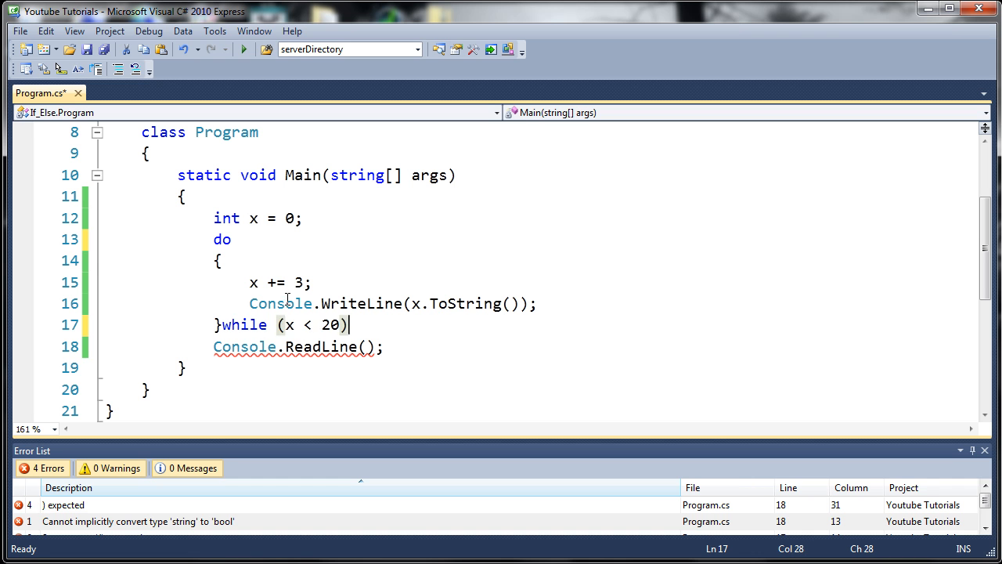
text(;)
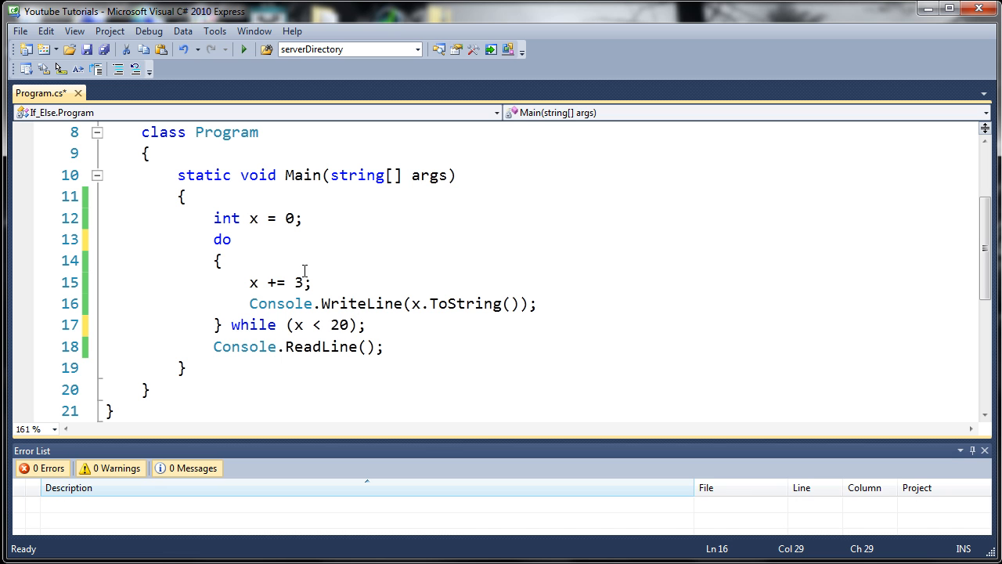
click(214, 238)
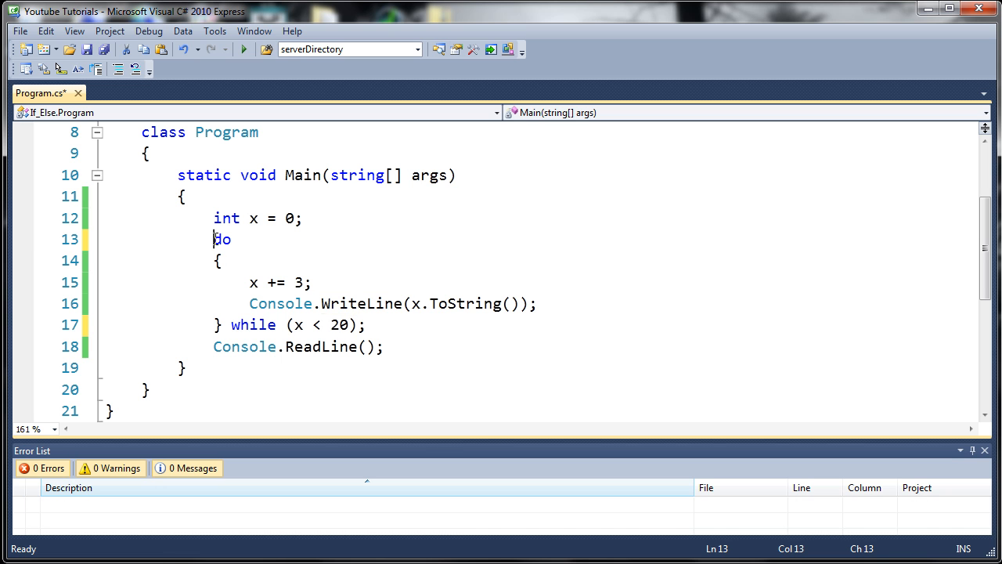
double_click(222, 238)
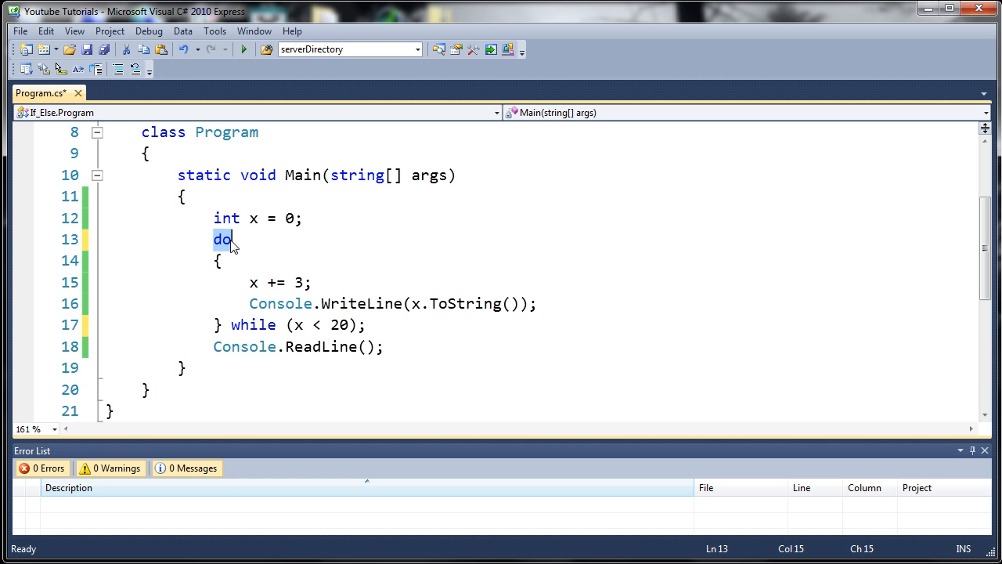
mouse_move(348, 329)
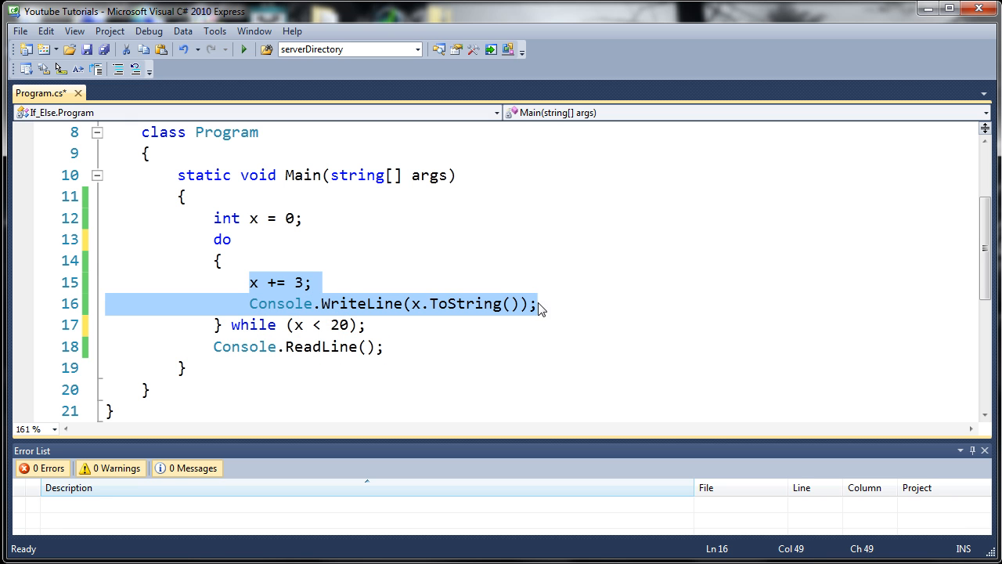
mouse_move(313, 321)
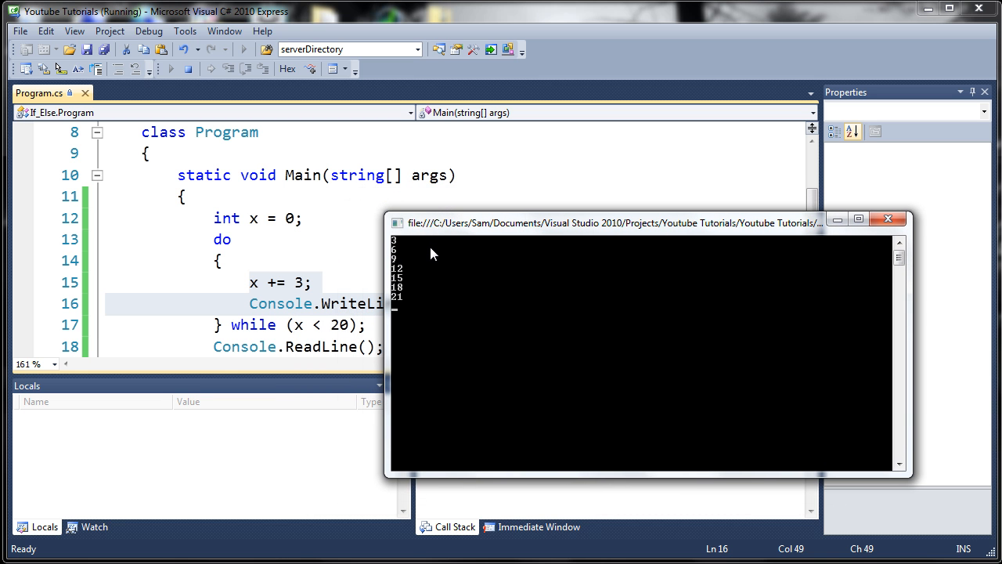
mouse_move(779, 282)
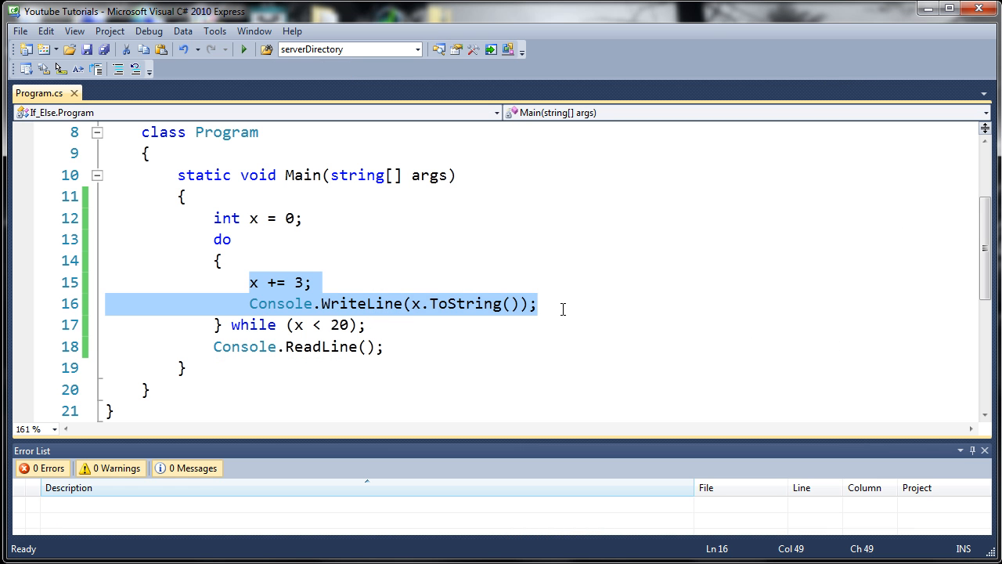
mouse_move(362, 304)
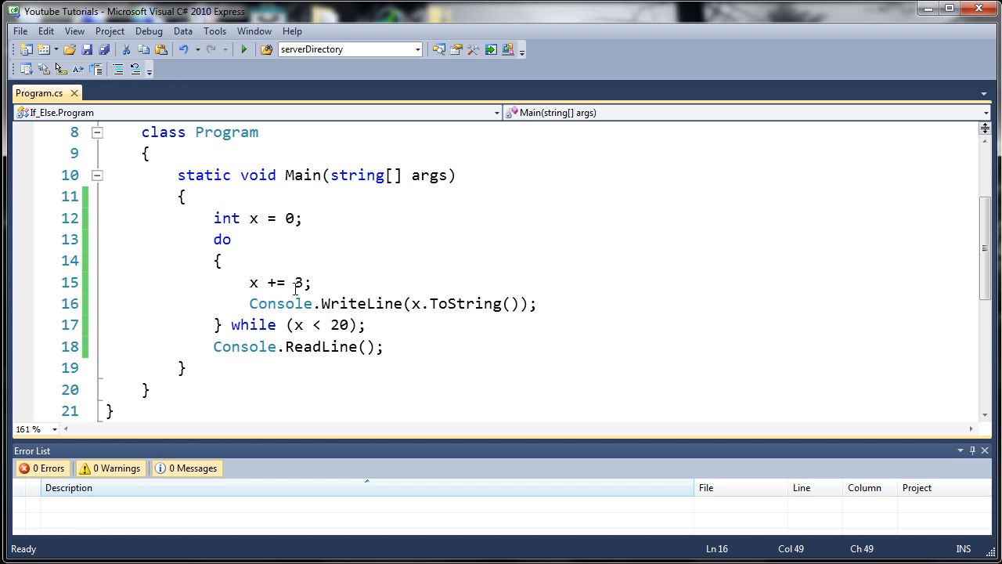
Change the initial value of x from 0 to 23, above the loop limit of 20.
click(294, 218)
text(2)
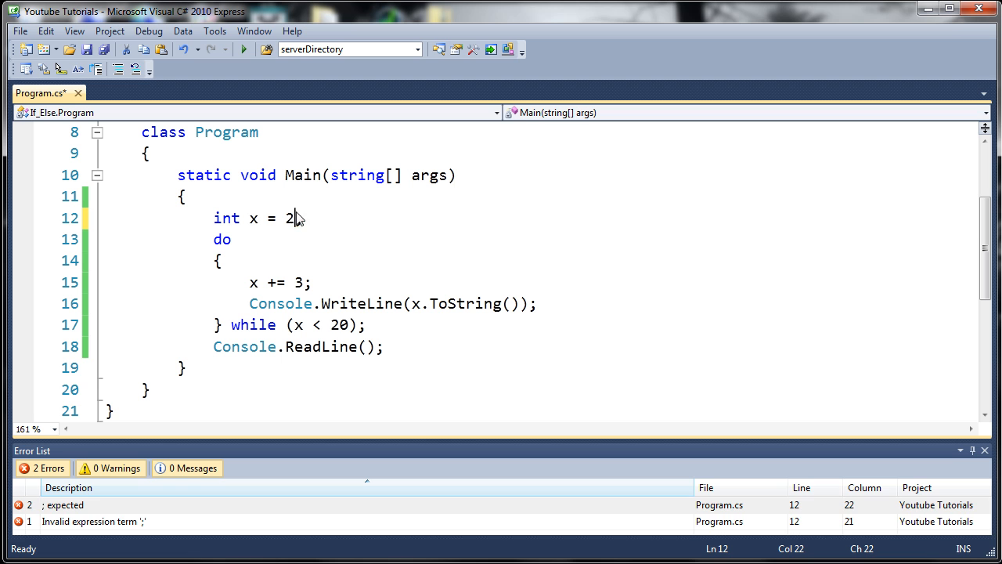
text(3;)
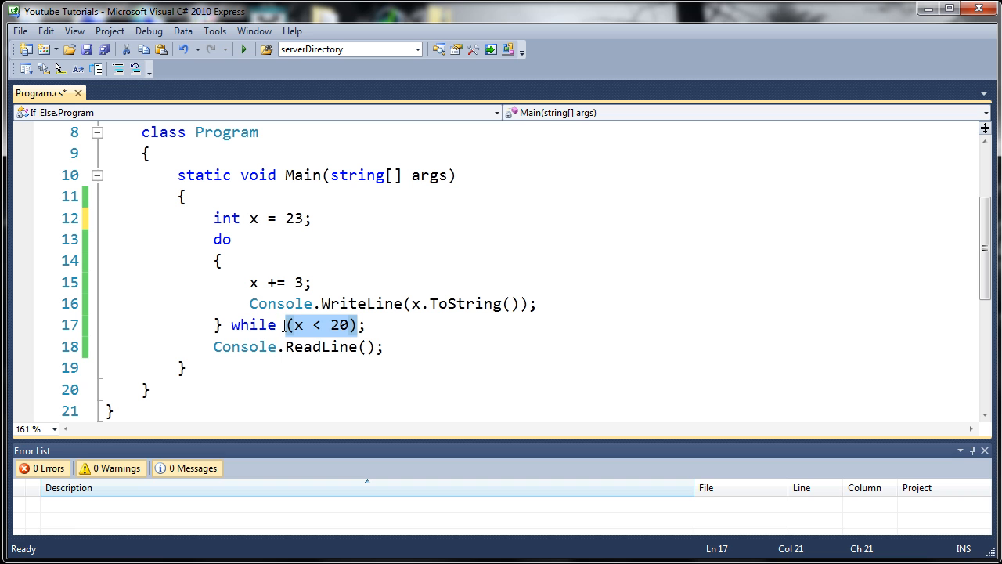
mouse_move(313, 304)
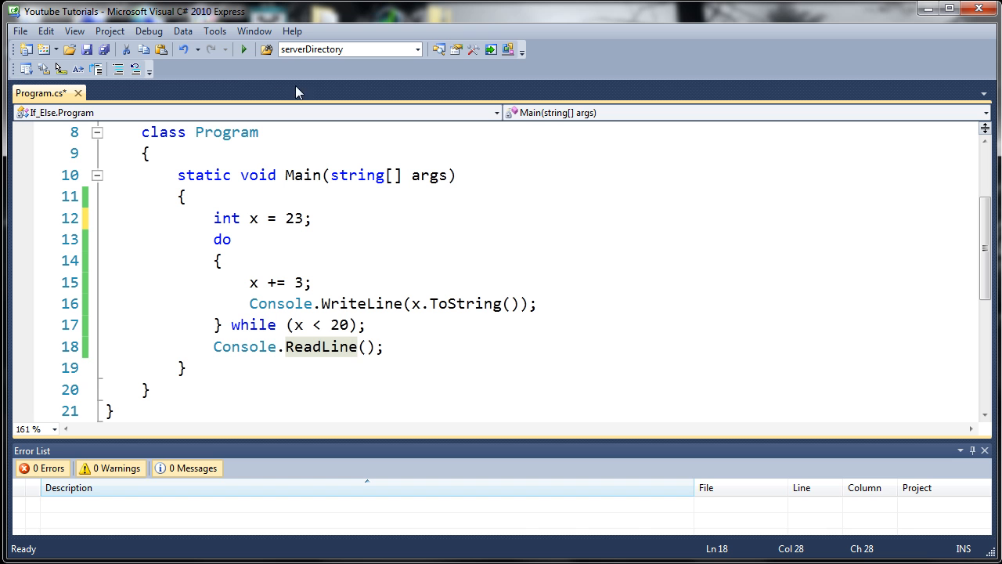
Run the program with Start Debugging; it prints 26 once.
click(245, 49)
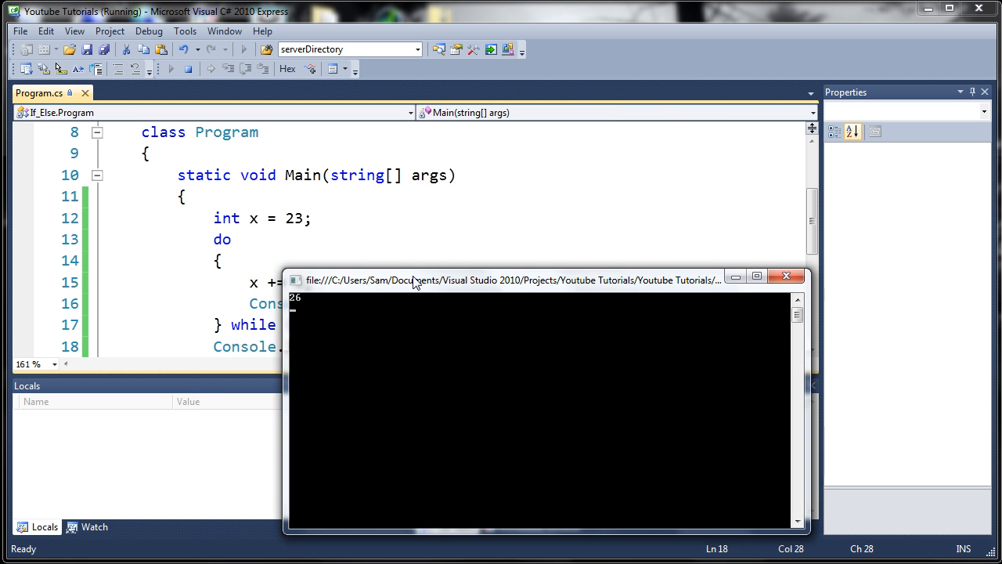
mouse_move(681, 291)
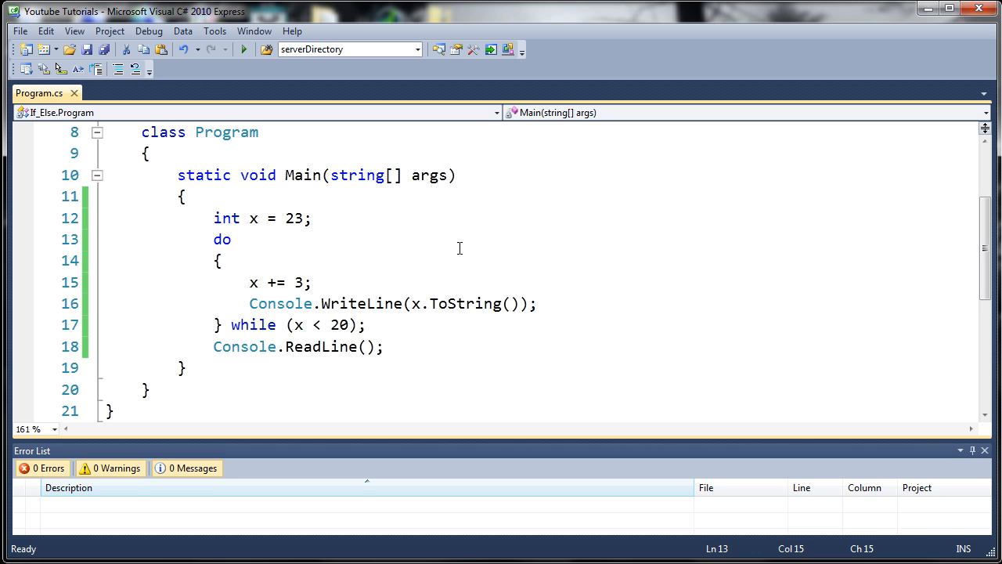
click(232, 238)
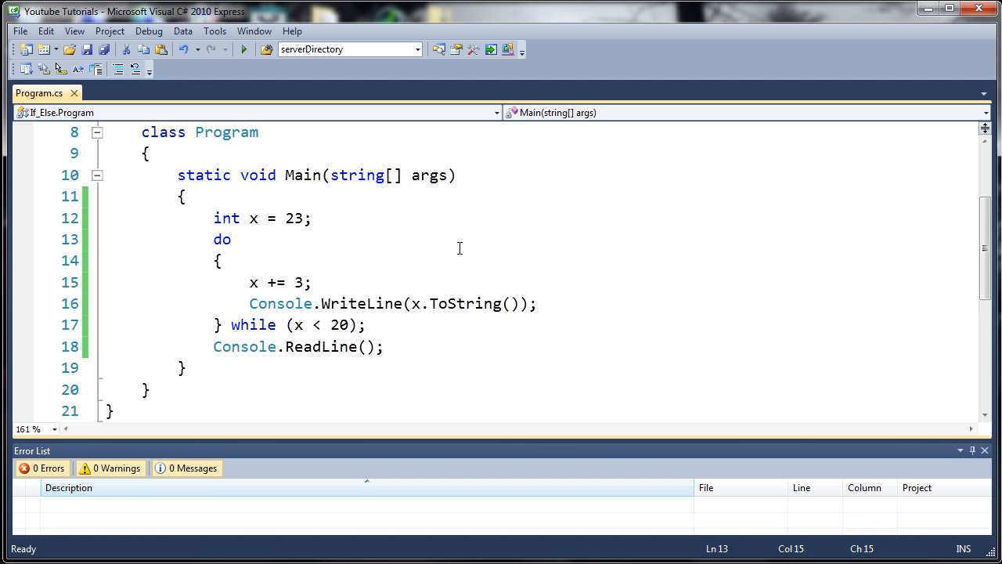
mouse_move(369, 241)
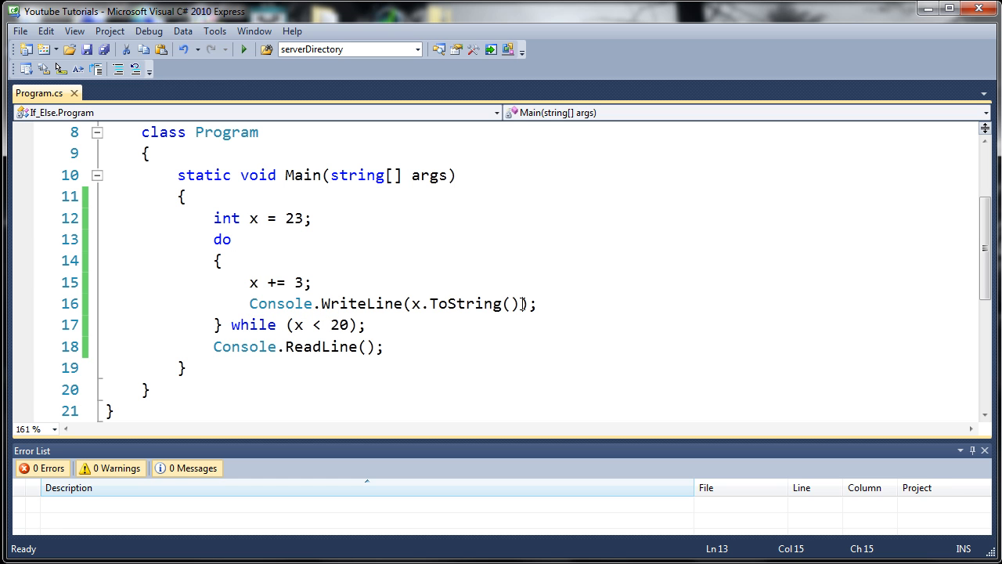
Copy the loop body above the loop, add a while (x < 20) ; header, and go remove the old trailing condition.
triple_click(388, 304)
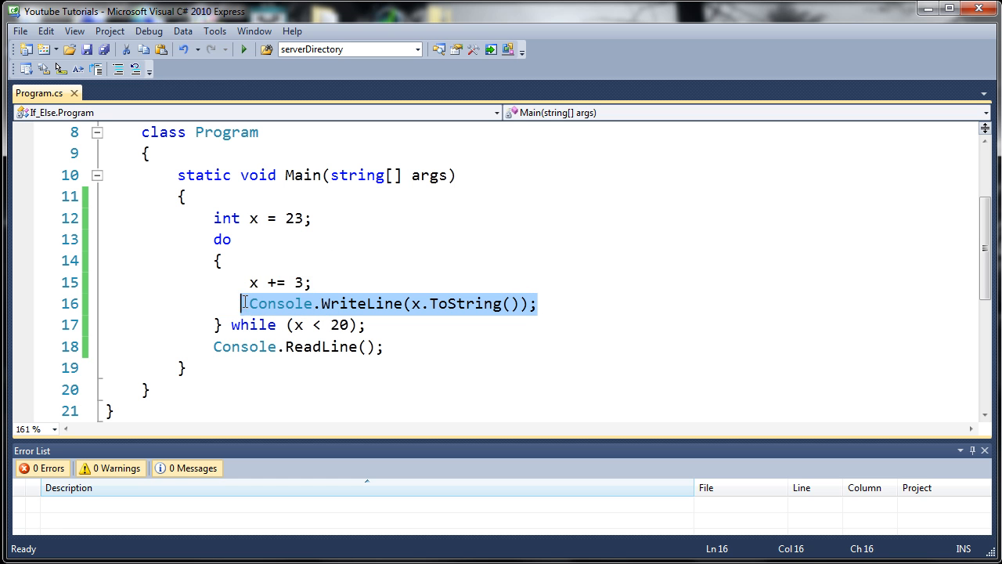
click(317, 218)
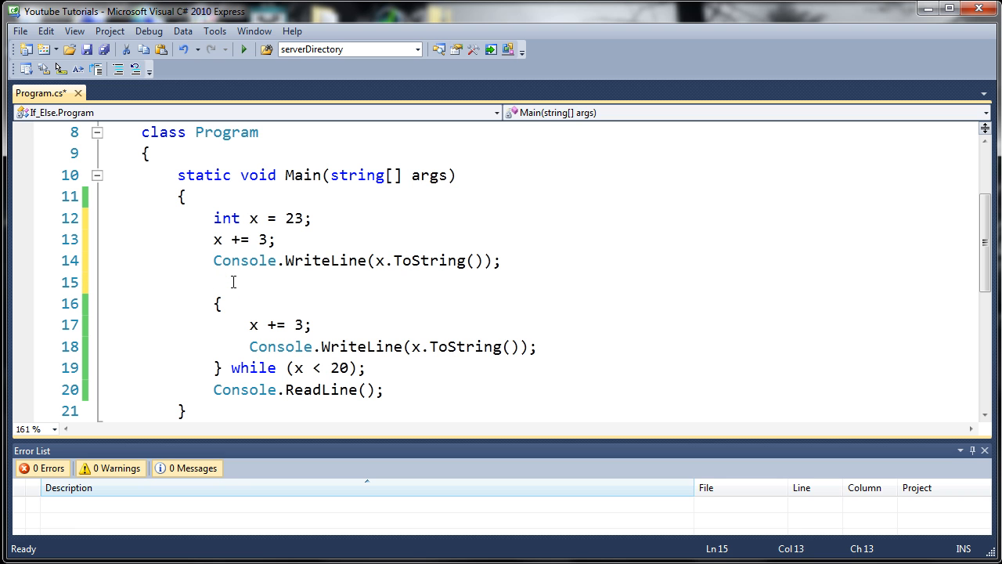
text(while ()
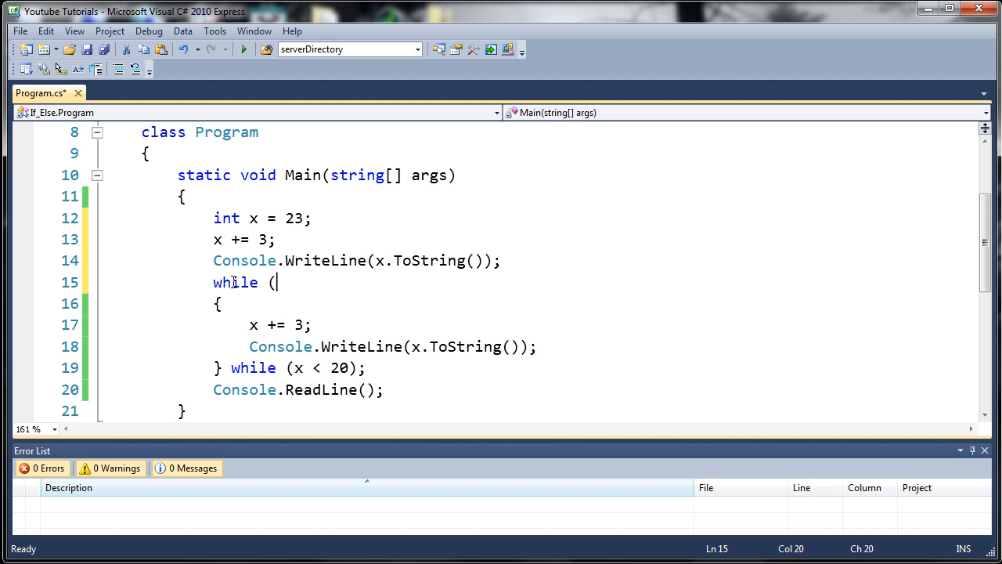
text(x < 20)
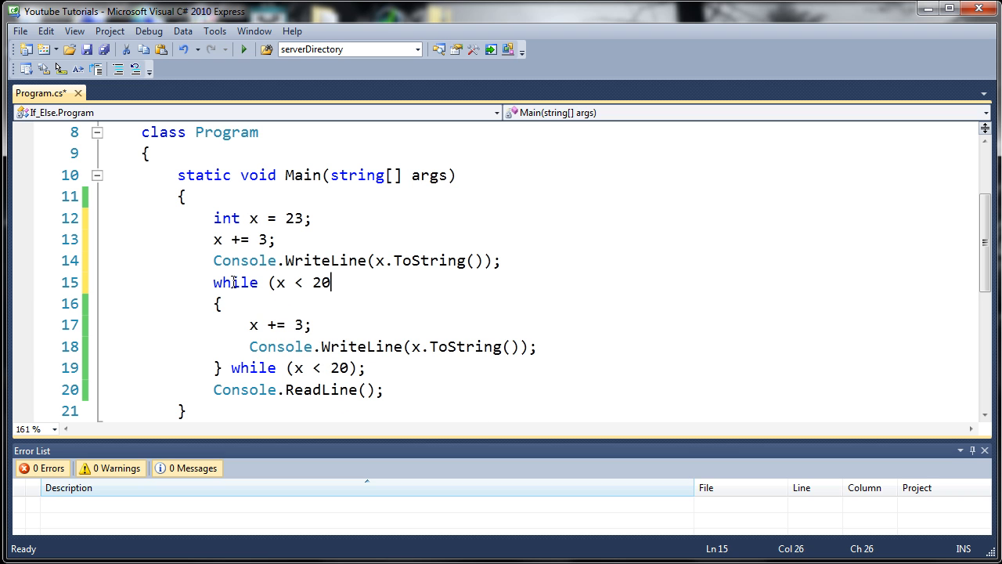
text() ;)
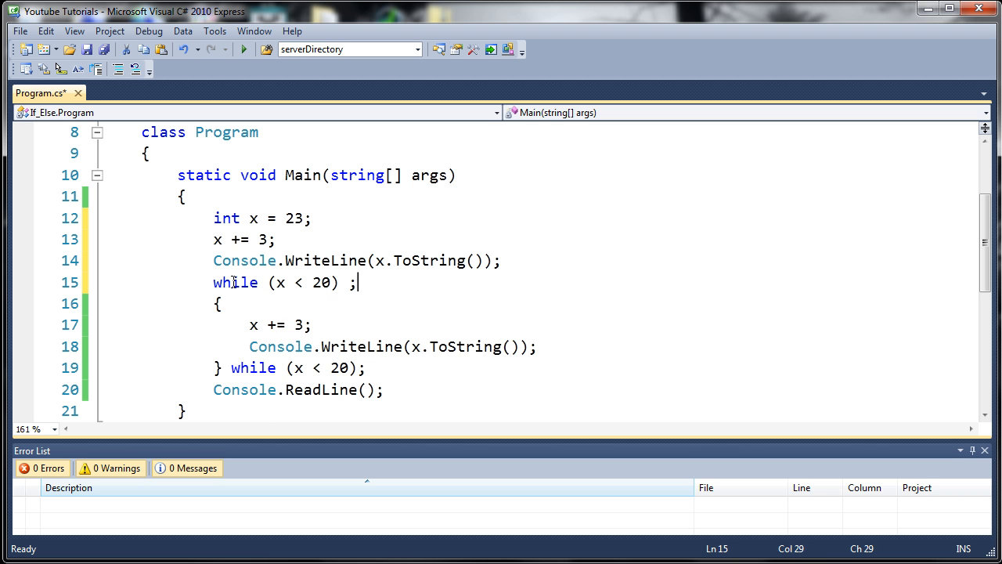
click(228, 368)
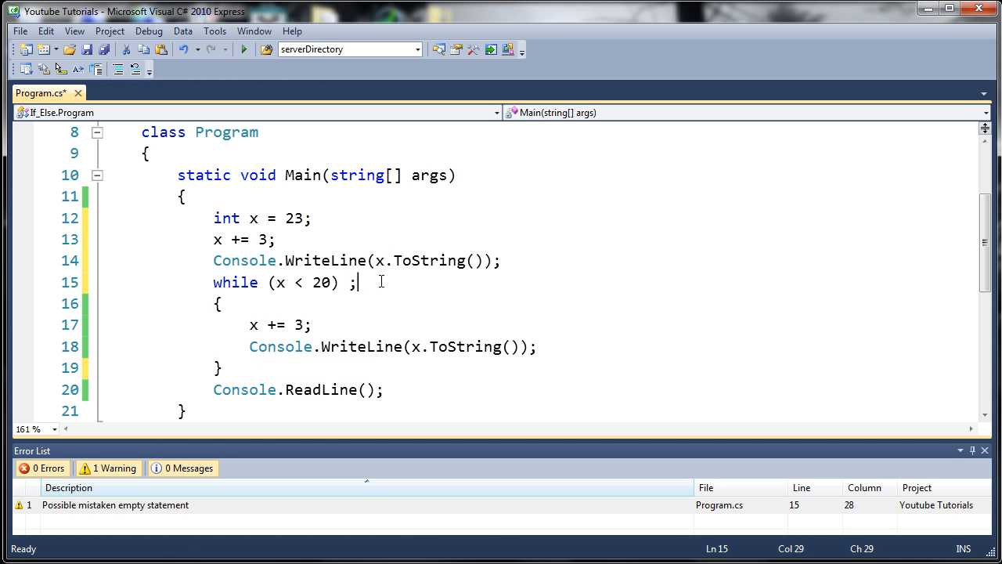
mouse_move(357, 253)
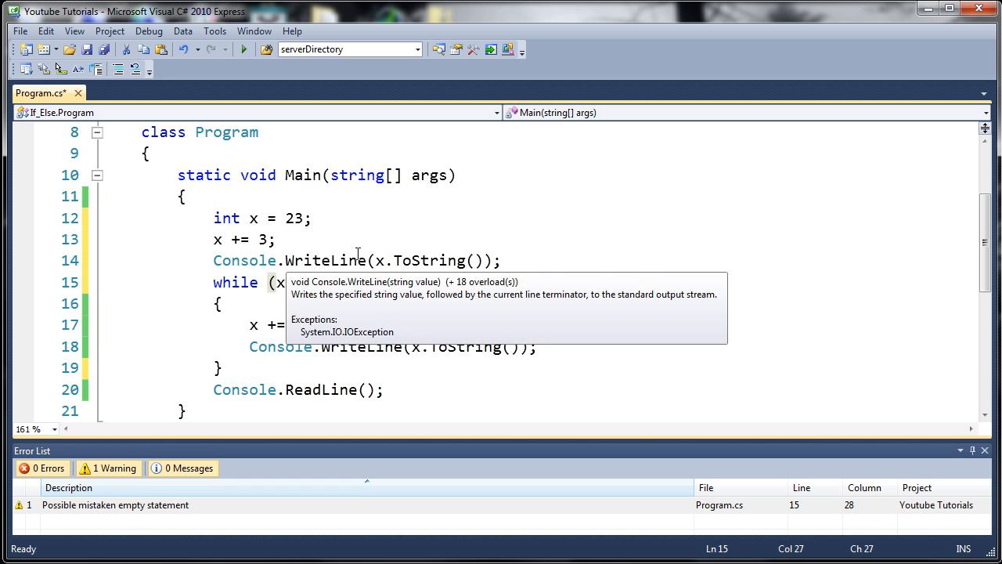